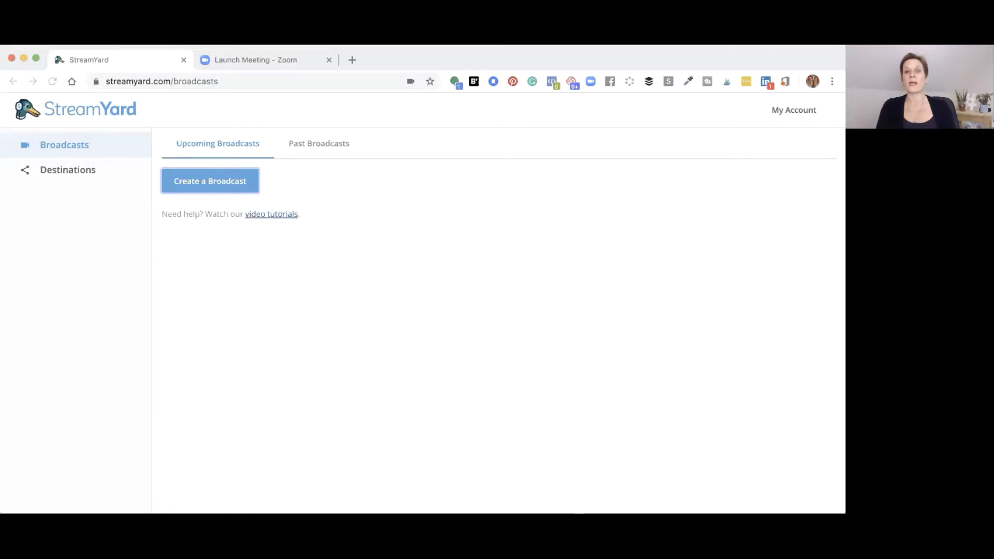
mouse_move(378, 195)
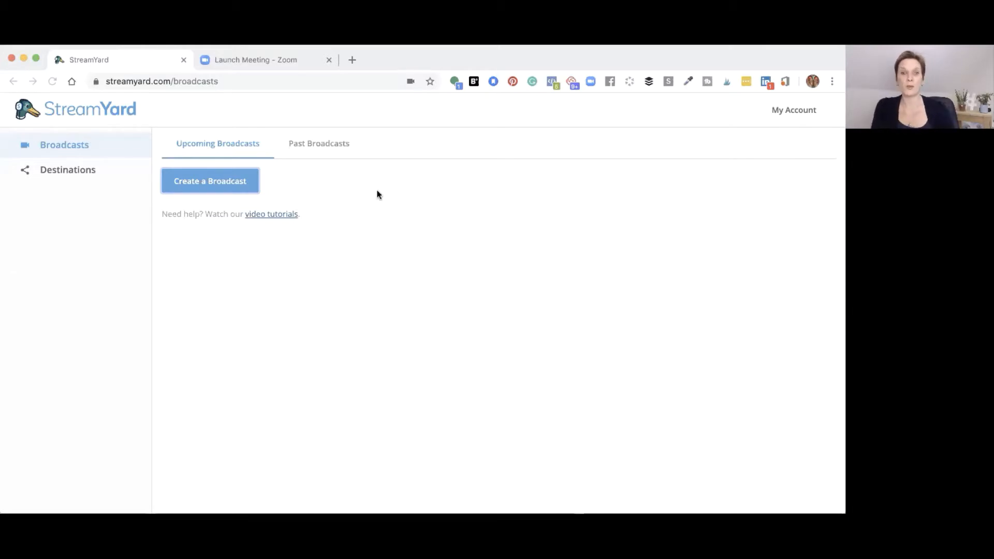
Create a new record-only broadcast titled 'testing record only'.
click(210, 180)
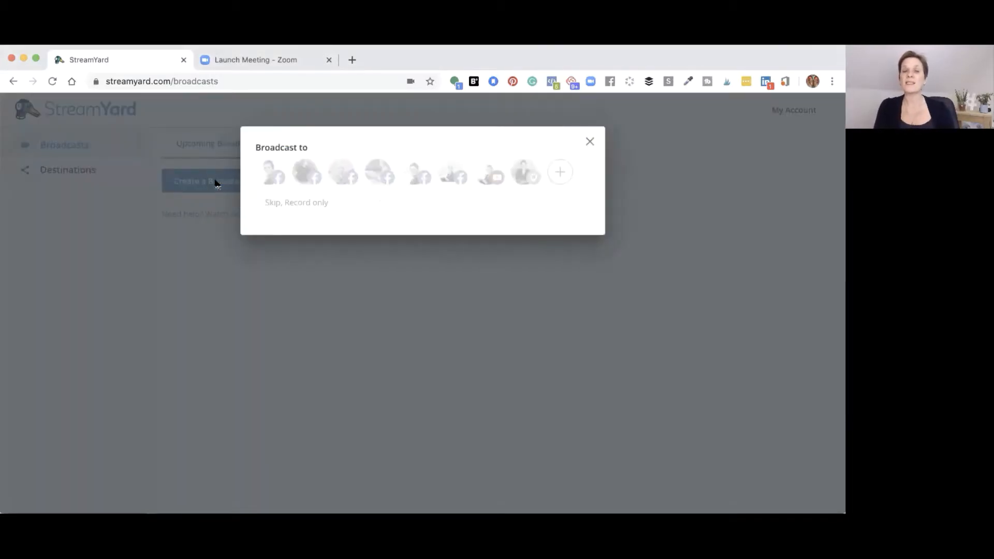
mouse_move(383, 161)
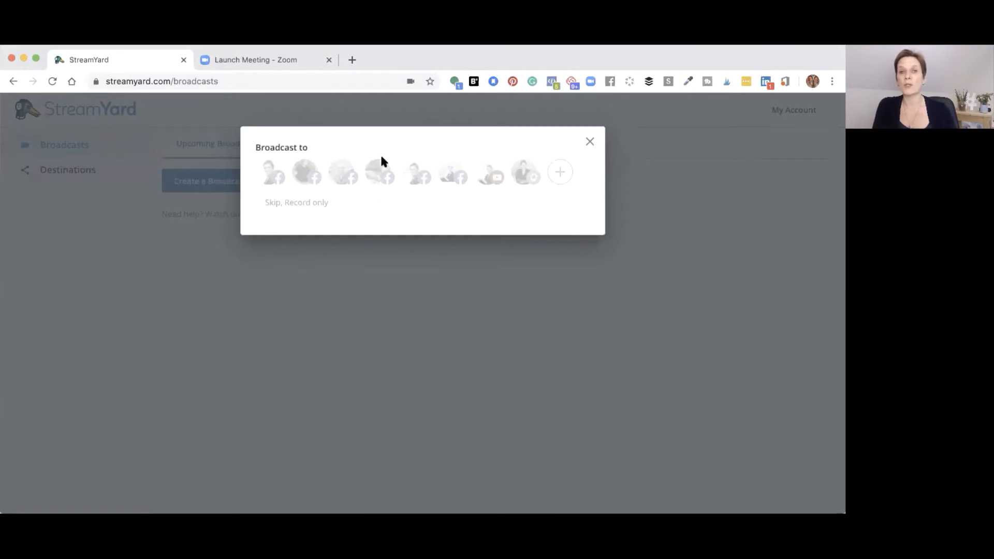
mouse_move(280, 209)
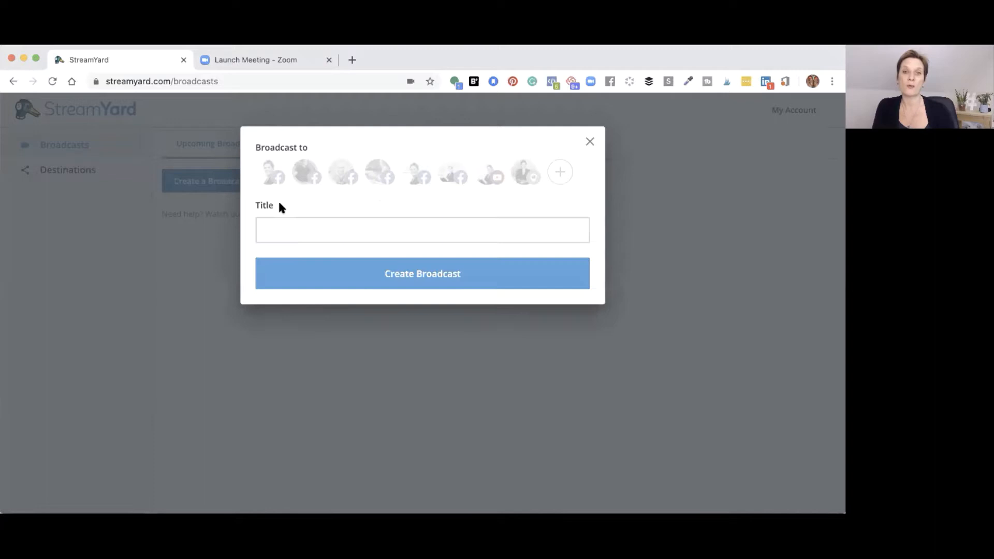
click(422, 230)
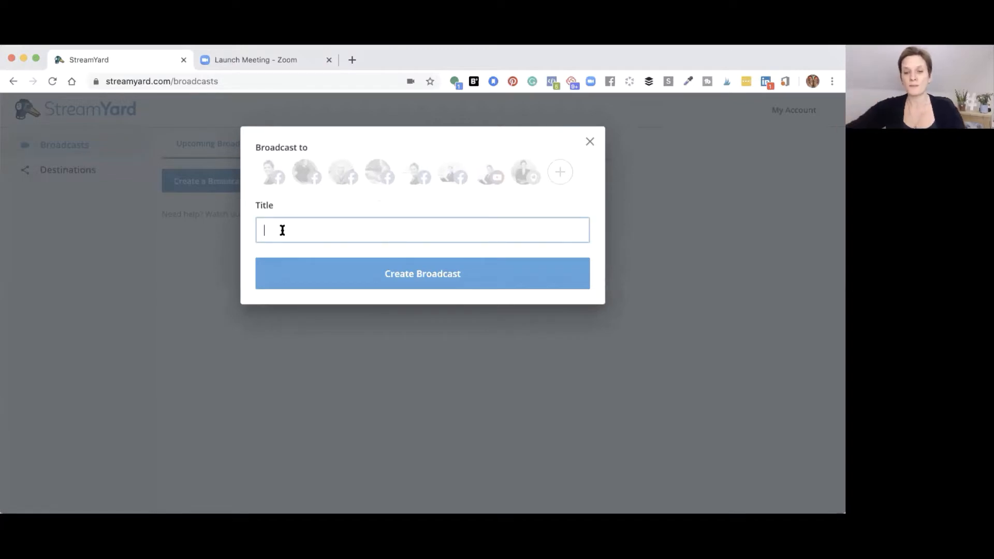
text(testing record only)
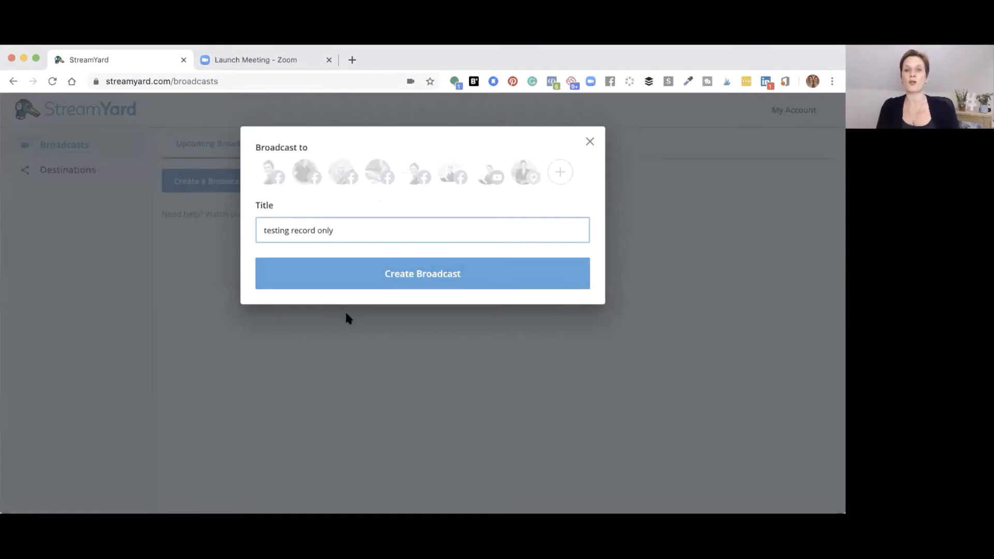
click(422, 273)
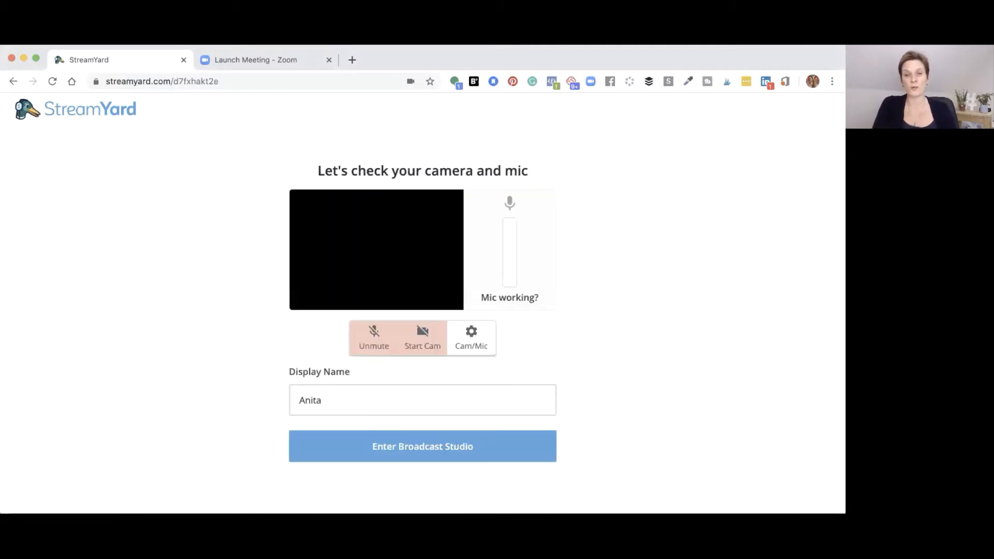
Enable the camera and microphone, then enter the 'testing record only' studio.
click(422, 337)
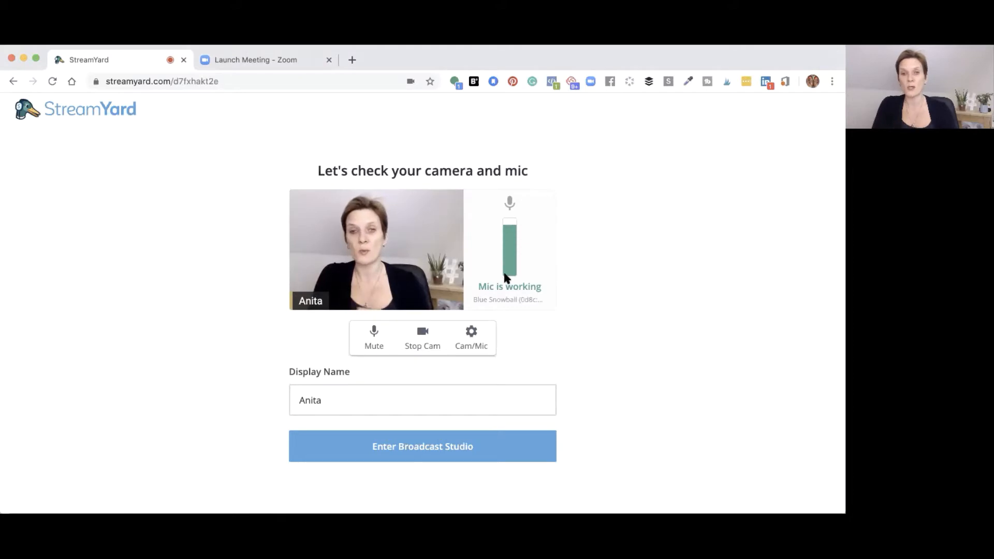
mouse_move(433, 316)
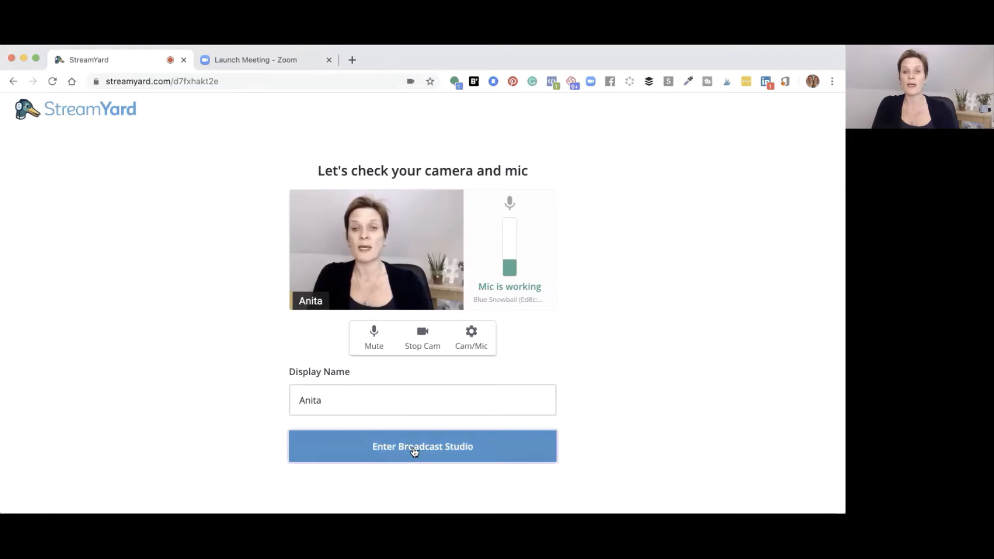
click(422, 446)
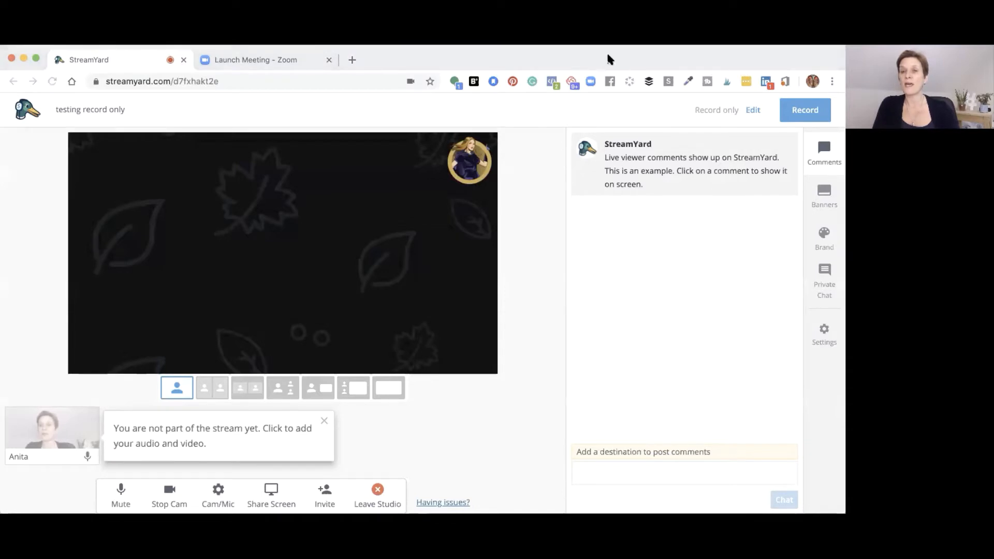
mouse_move(714, 115)
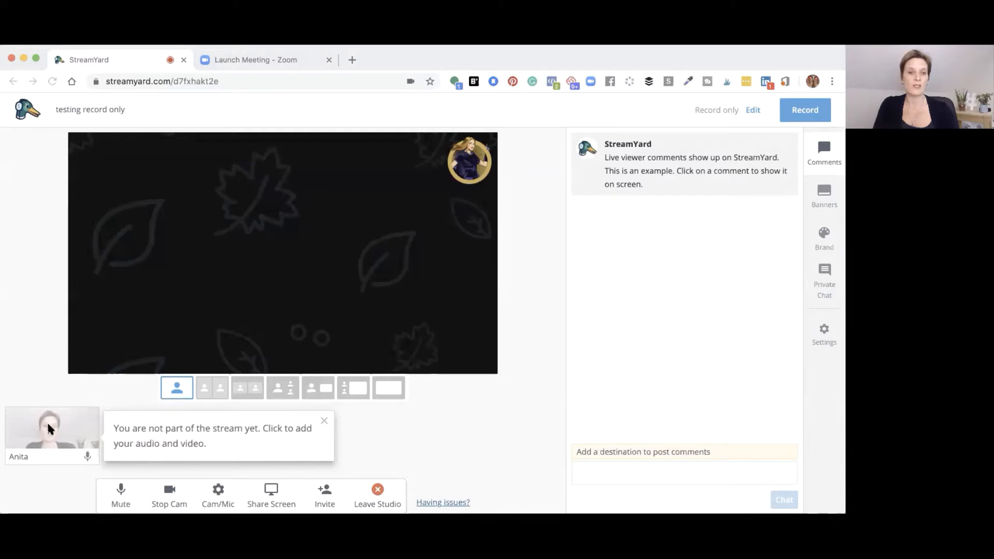
Add the camera feed to the stage and share the Zoom meeting tab as a screen.
click(50, 430)
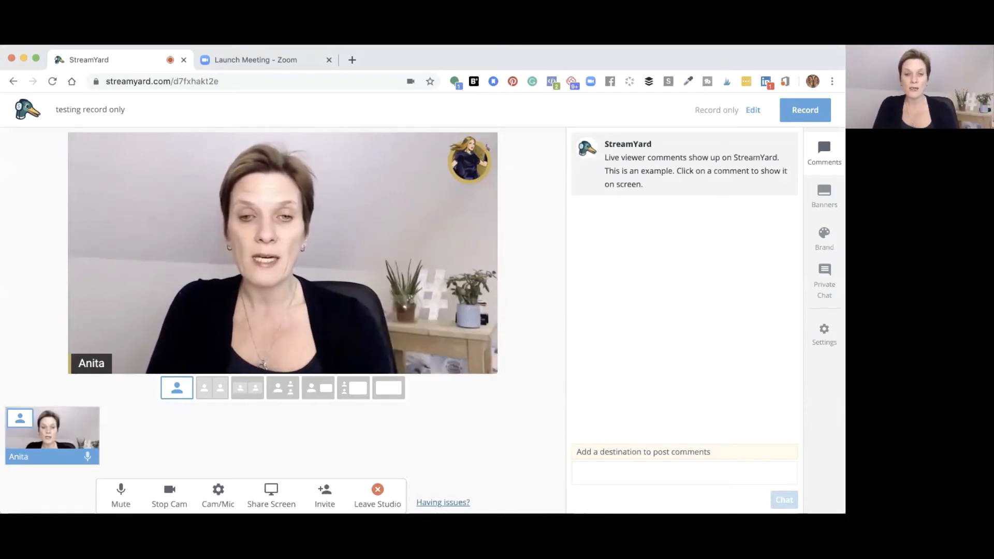
click(271, 491)
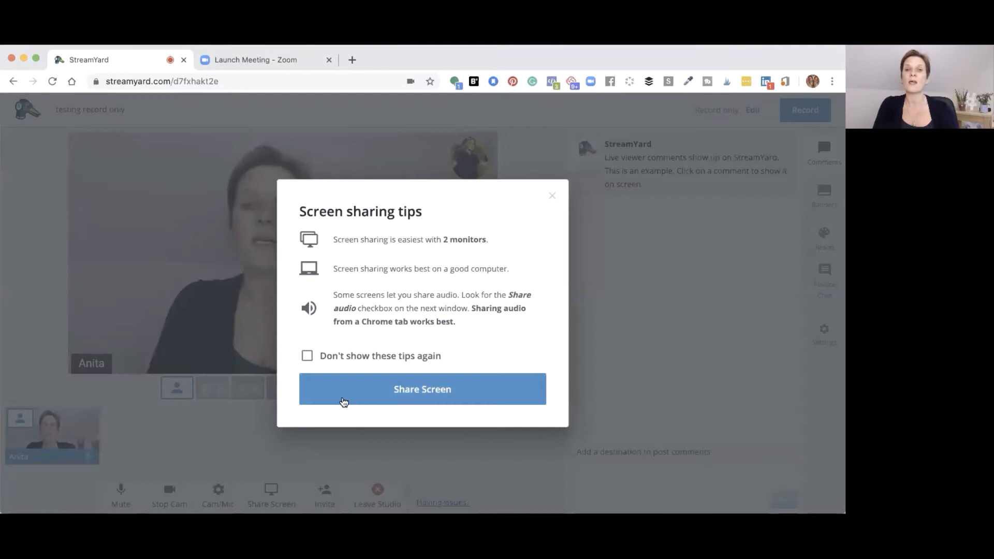
click(423, 388)
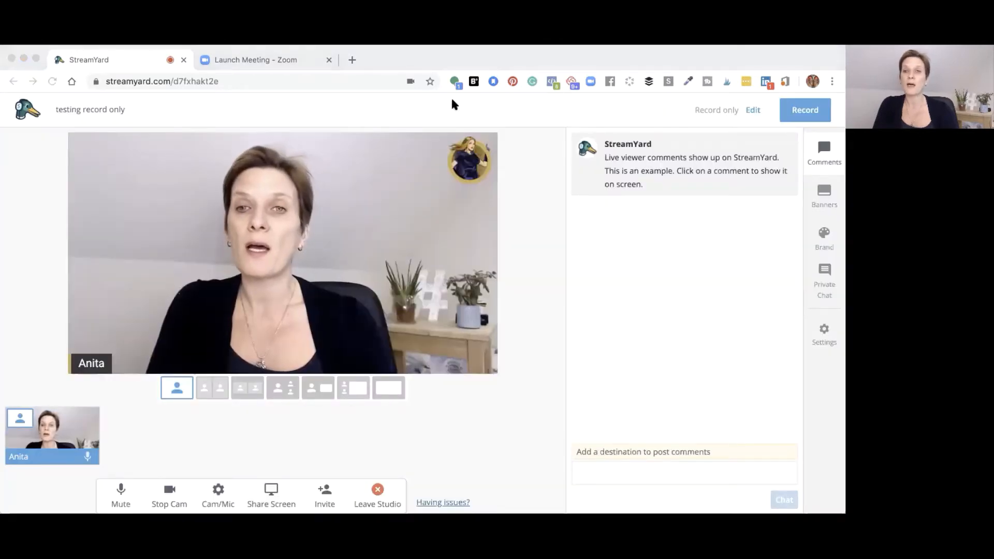
mouse_move(509, 176)
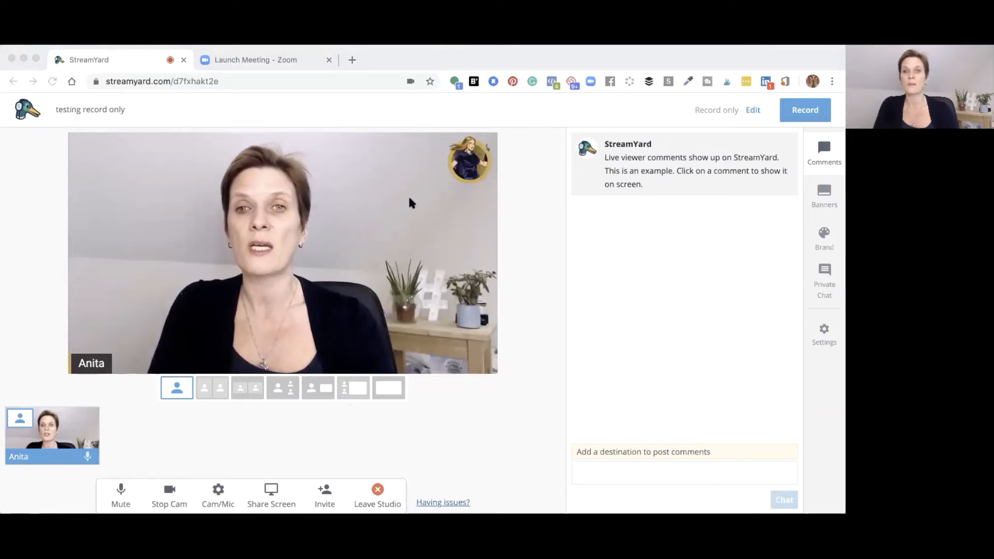
mouse_move(513, 146)
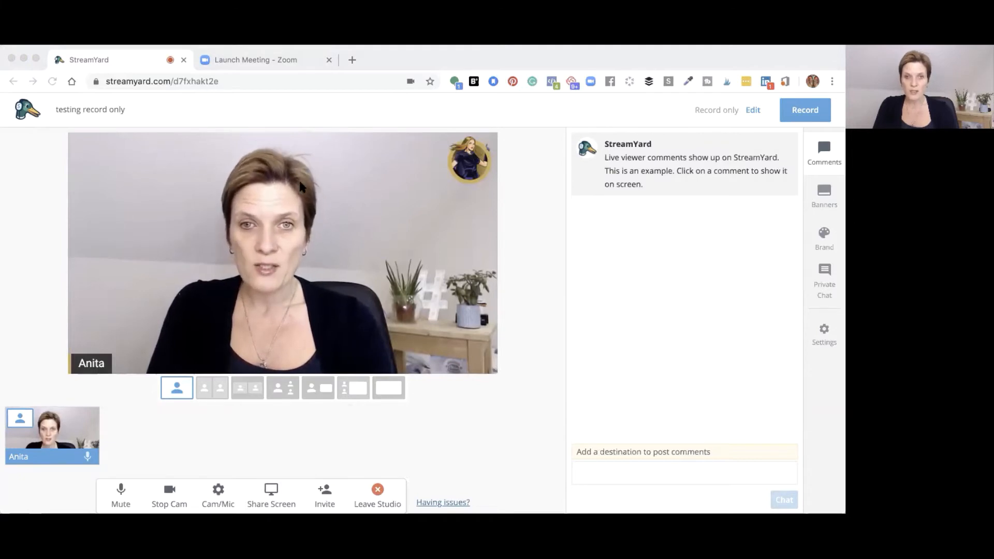
click(254, 60)
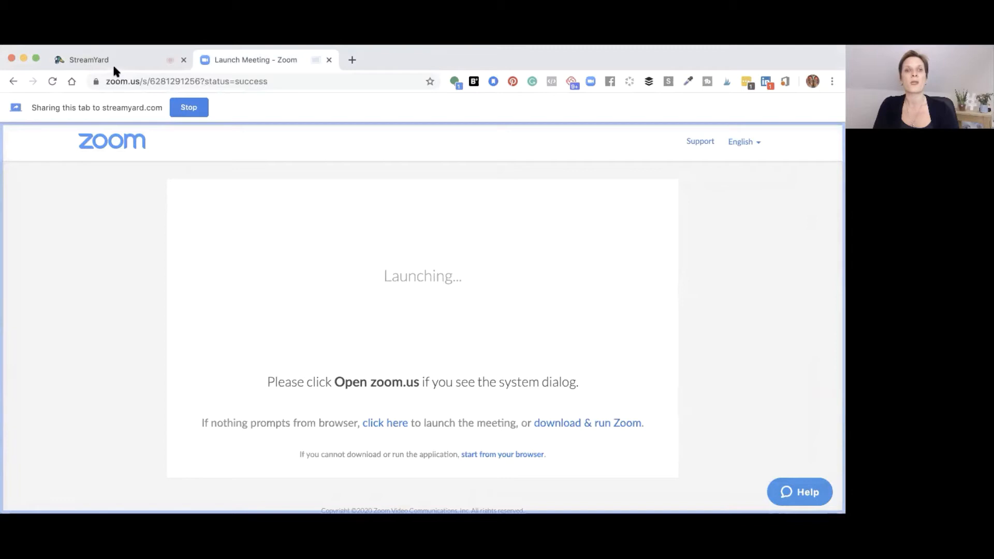
click(88, 60)
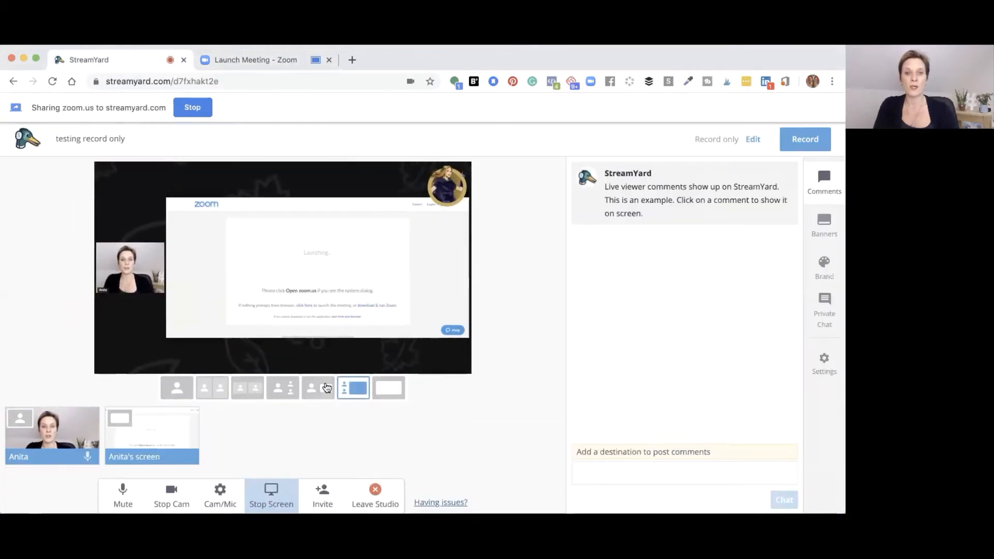
Try the side-by-side layout, then show only the shared screen on stage.
click(317, 387)
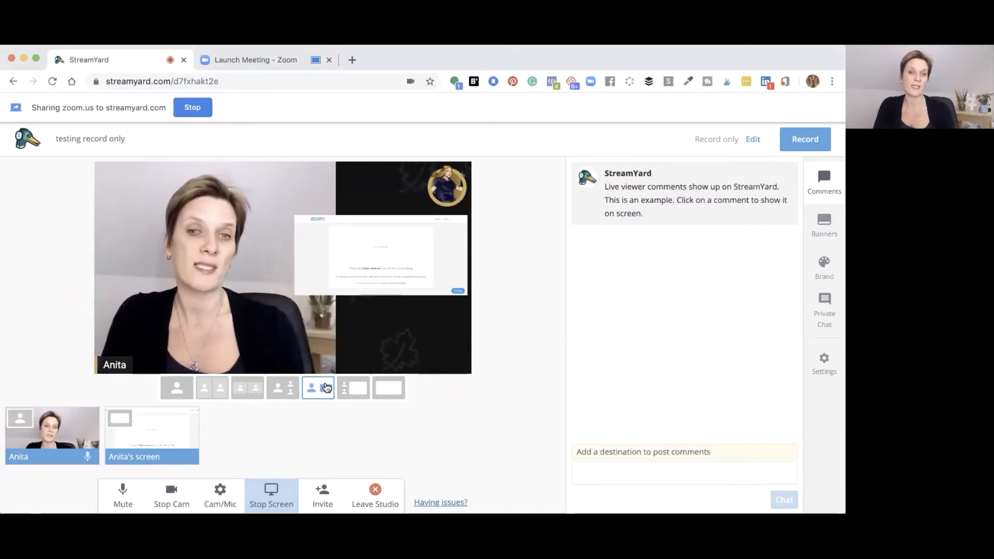
click(388, 387)
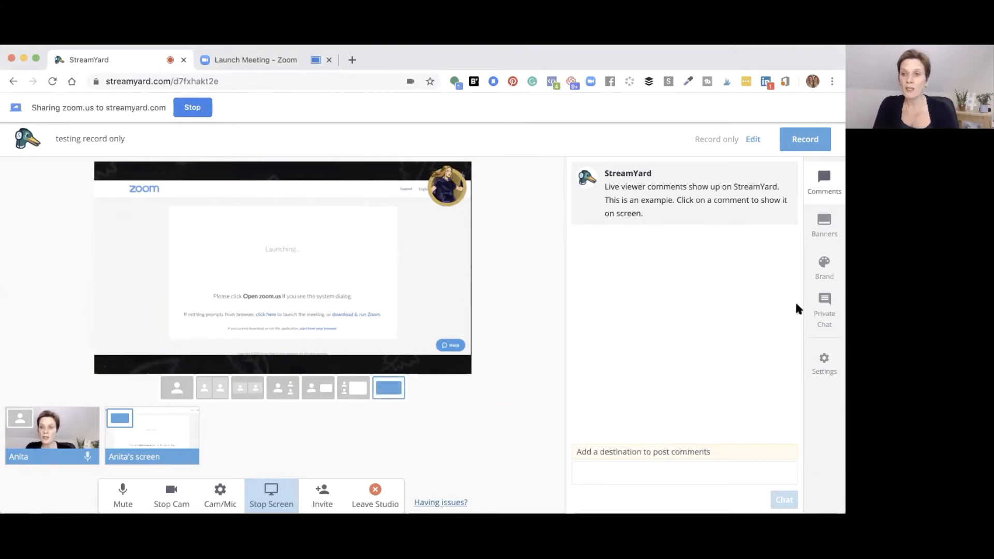
Set a dark background in the brand settings.
click(824, 267)
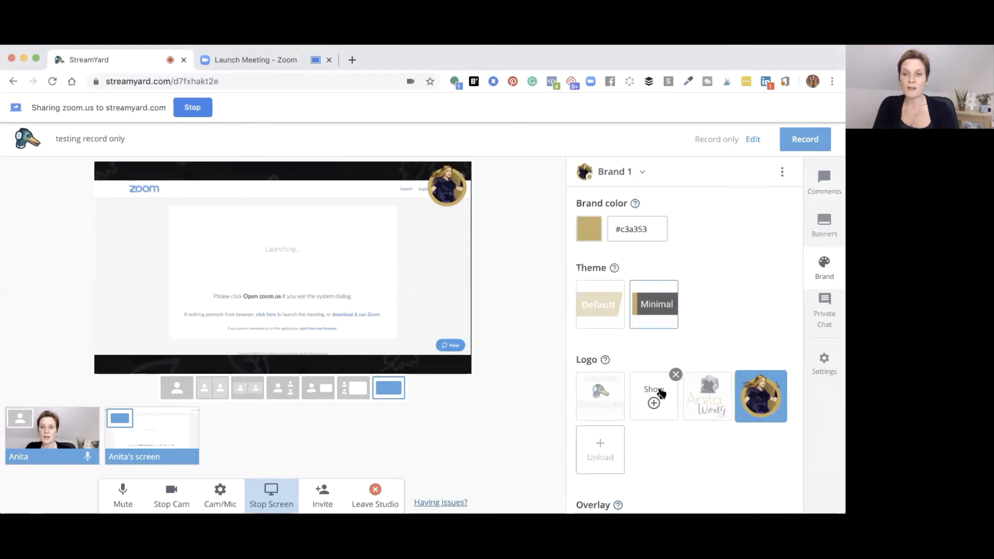
scroll(down, 3)
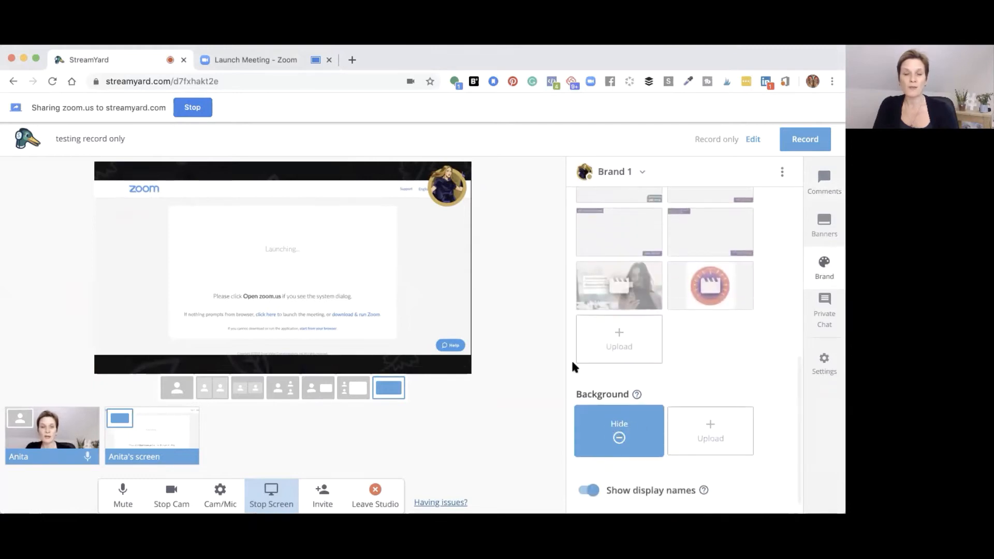
click(618, 431)
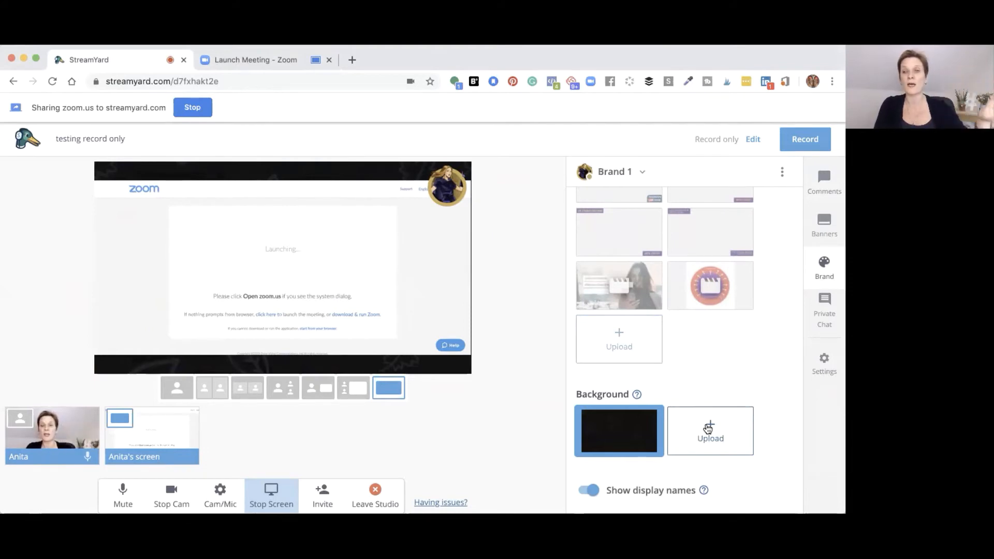
mouse_move(230, 428)
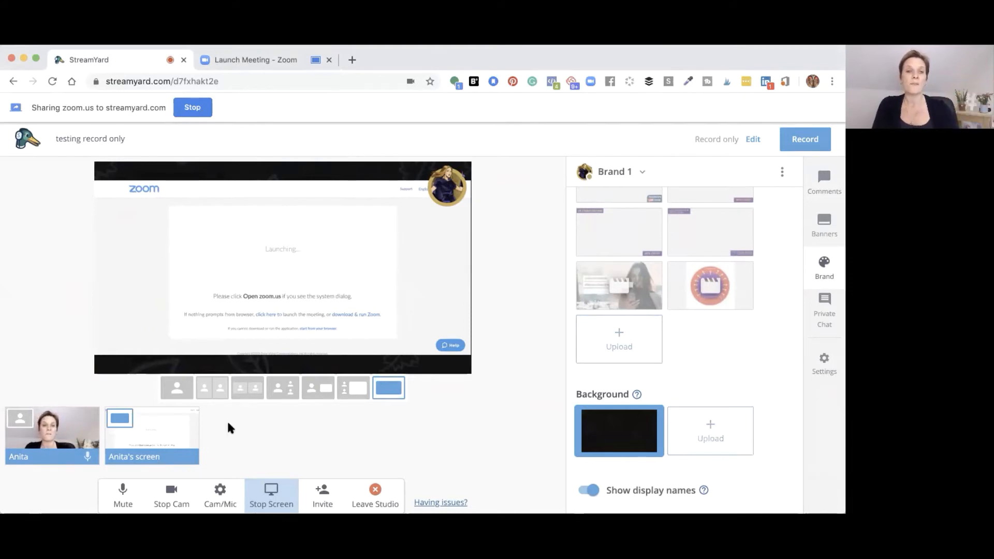
mouse_move(153, 426)
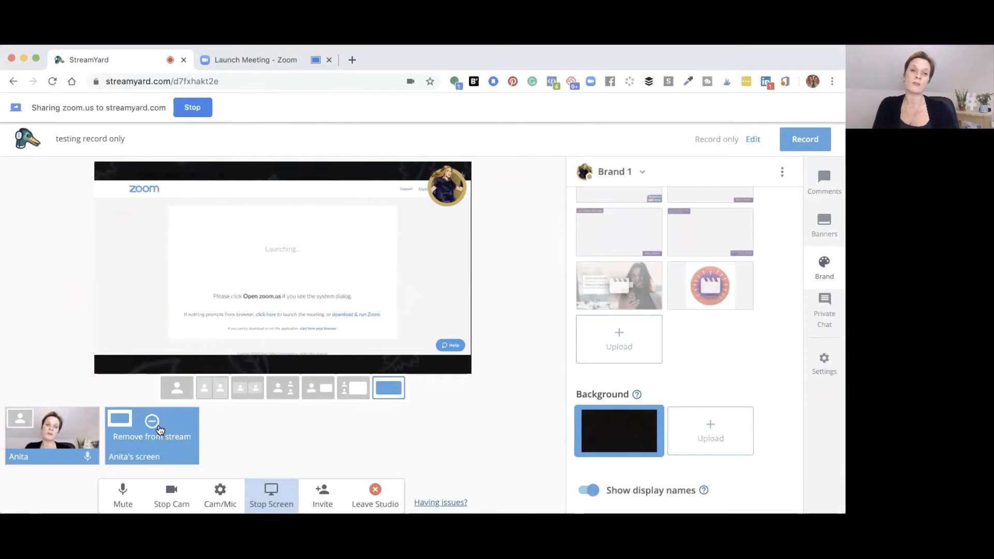
Remove the shared screen from the stage, leaving the camera feed solo.
click(152, 420)
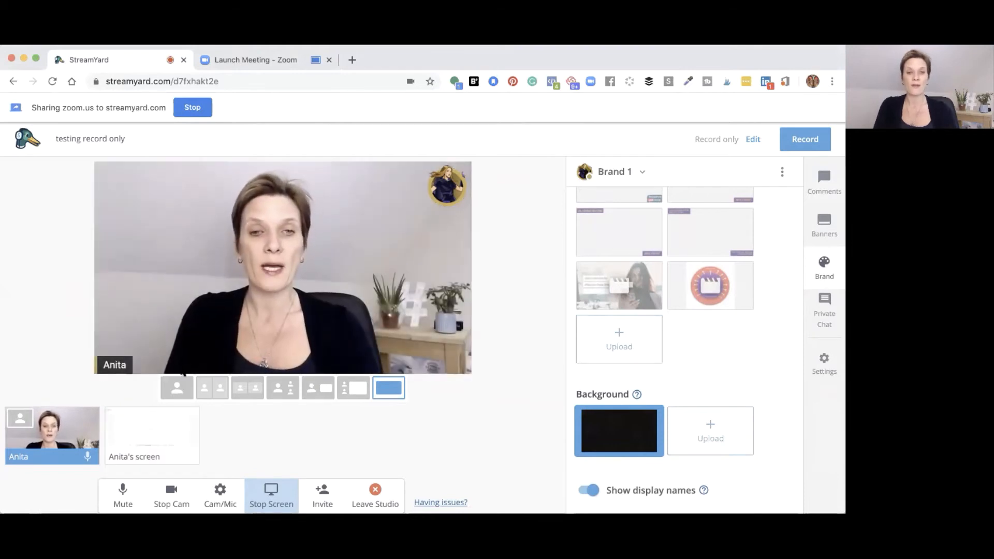
click(176, 387)
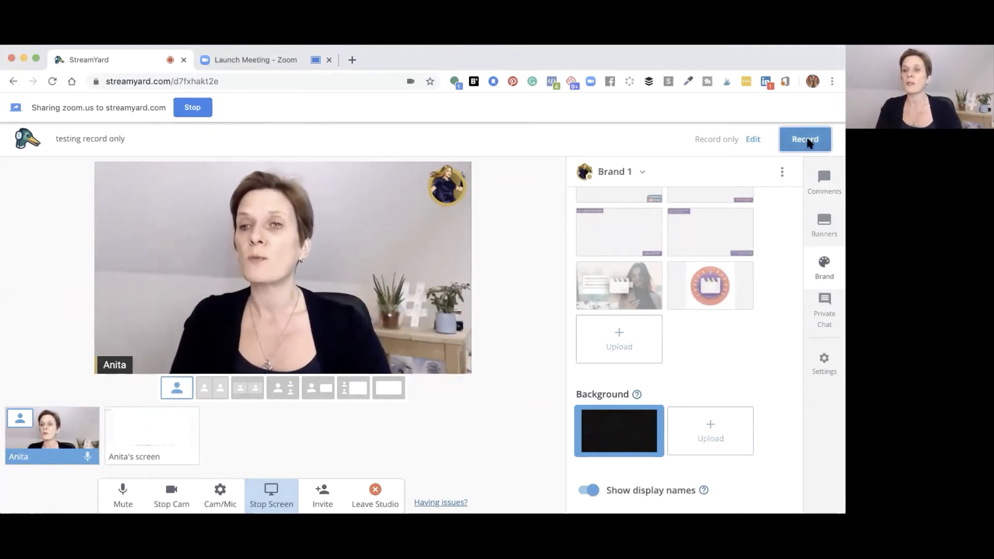
Start recording and switch through screen-only and side-by-side layouts.
click(805, 138)
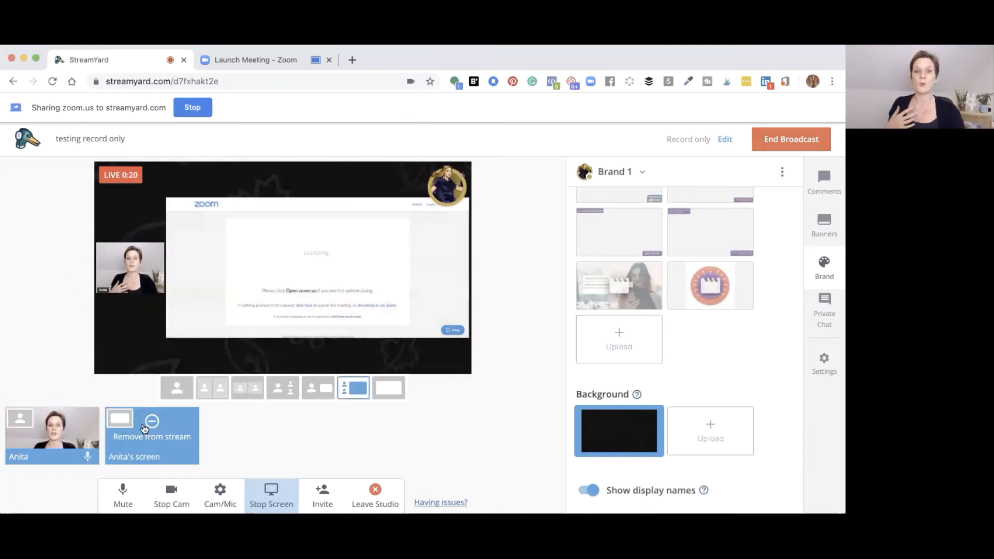
click(387, 387)
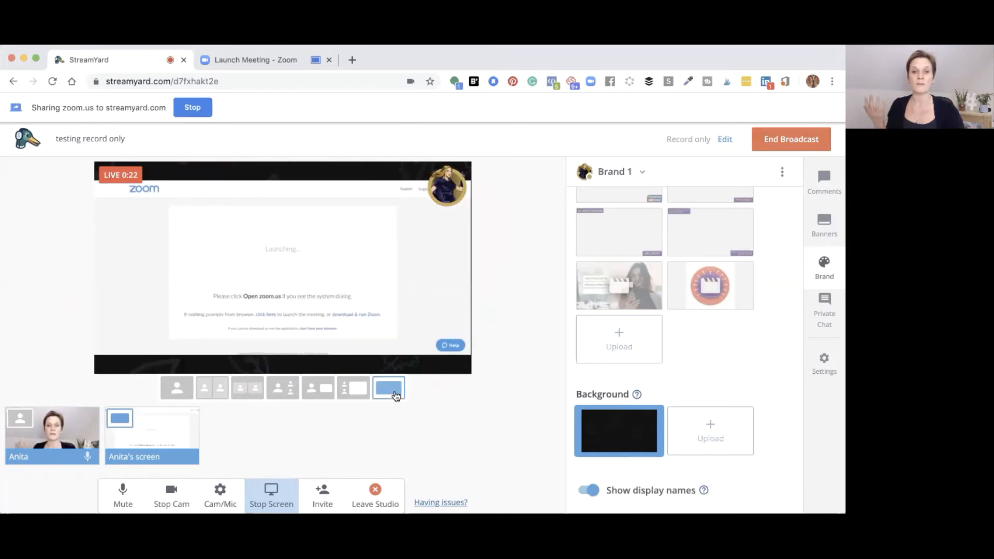
click(317, 387)
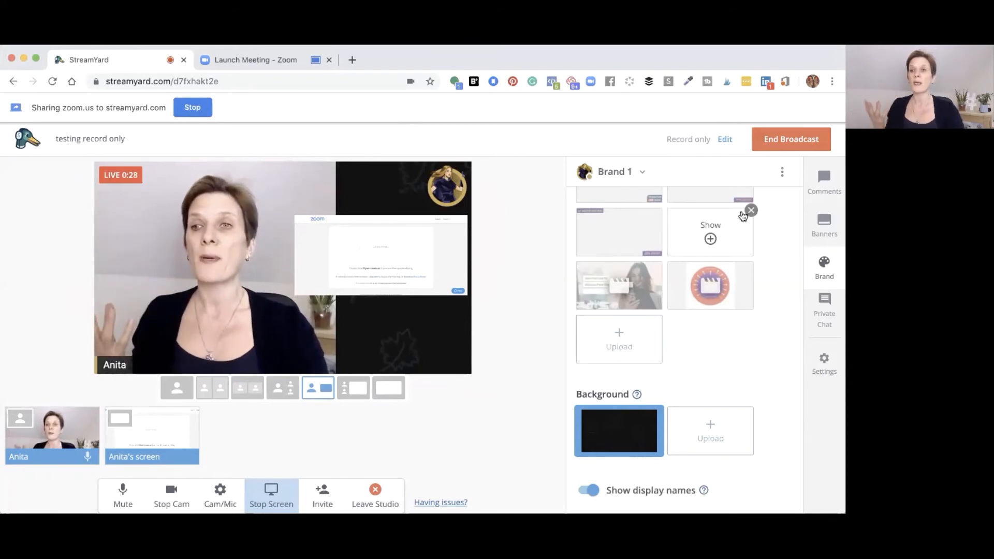
End the broadcast and confirm.
click(791, 139)
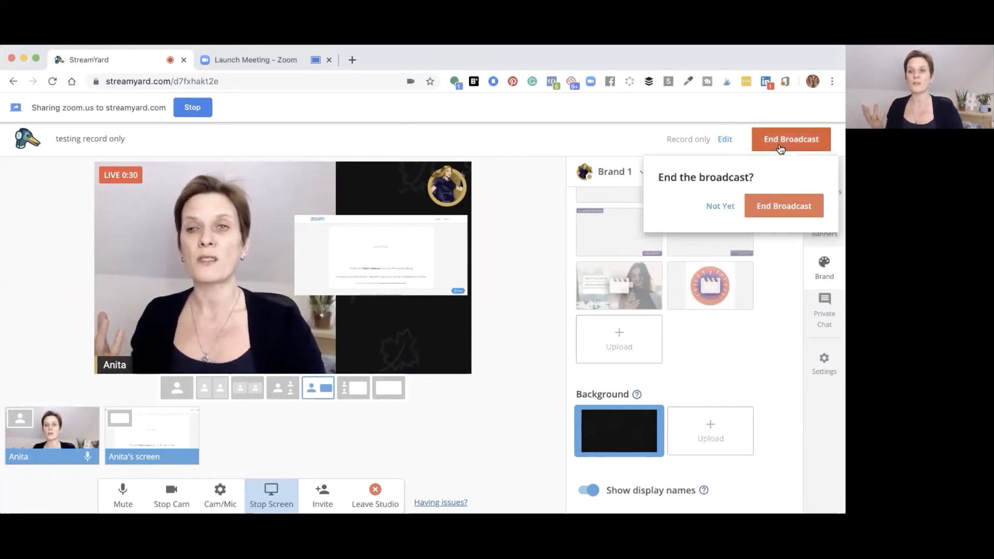
click(783, 204)
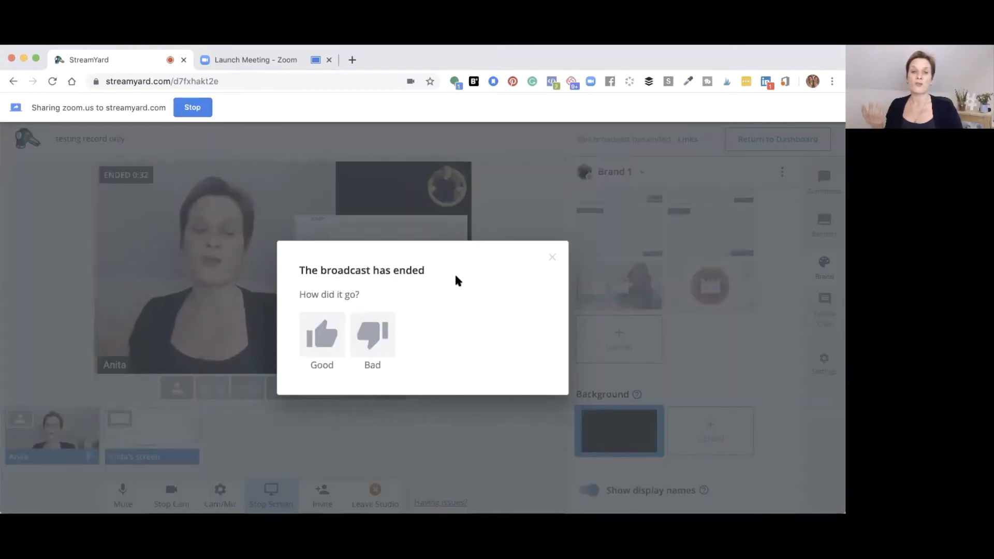
Dismiss the feedback prompt and start preparing the full video recording via Links > Download recording.
click(552, 257)
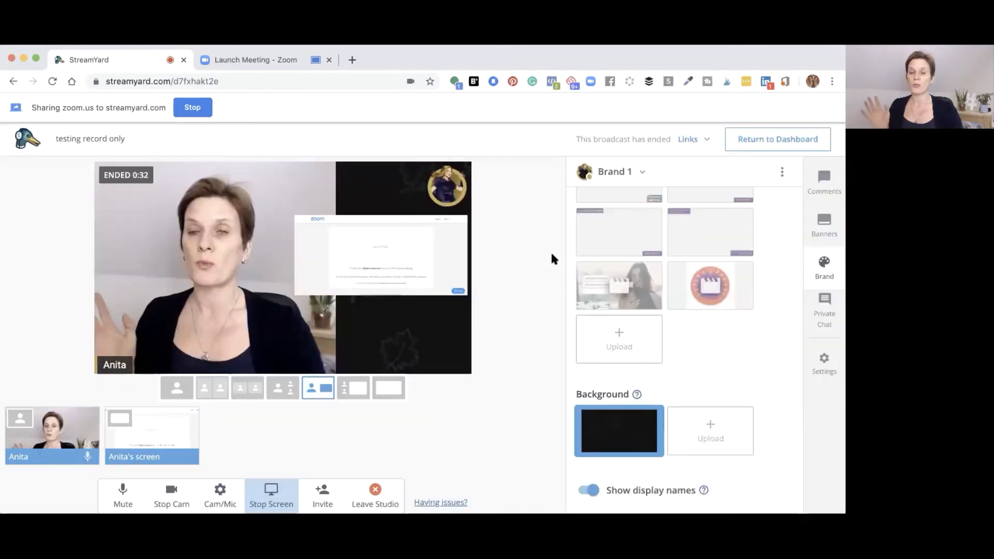
mouse_move(581, 62)
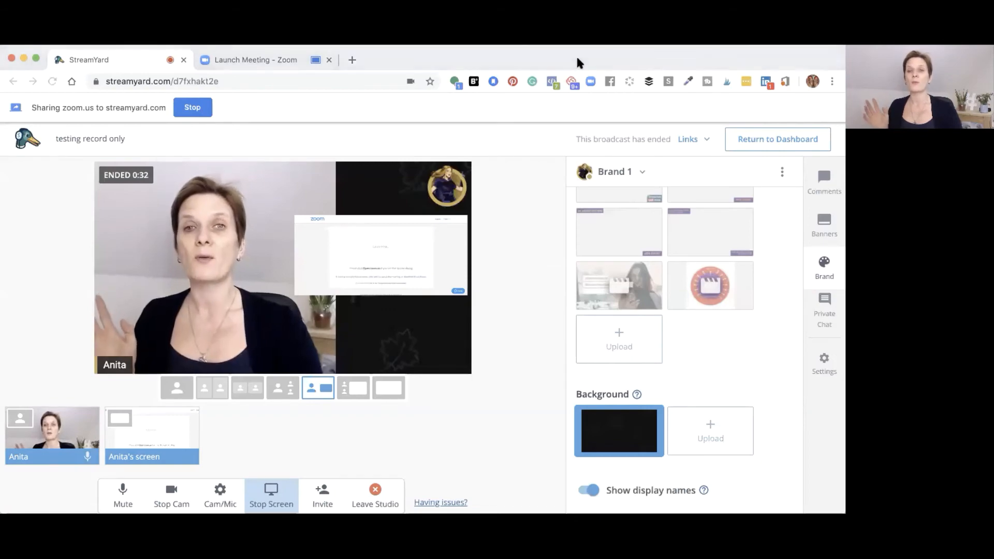
mouse_move(759, 66)
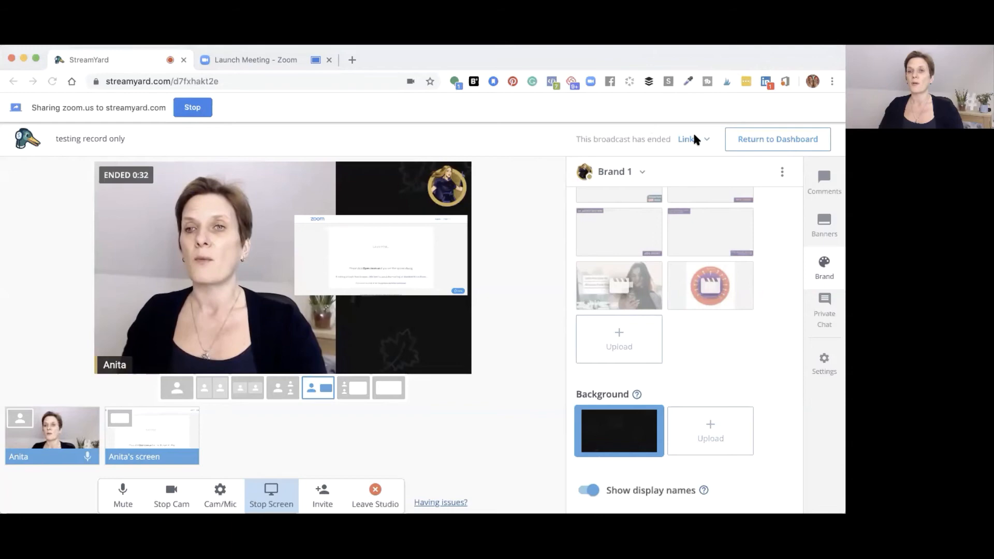
click(692, 138)
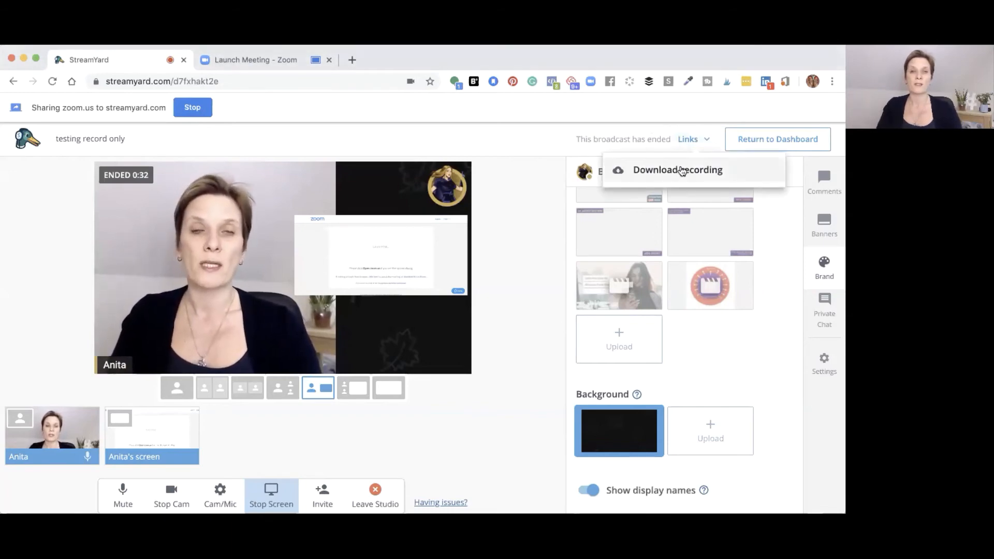
click(677, 170)
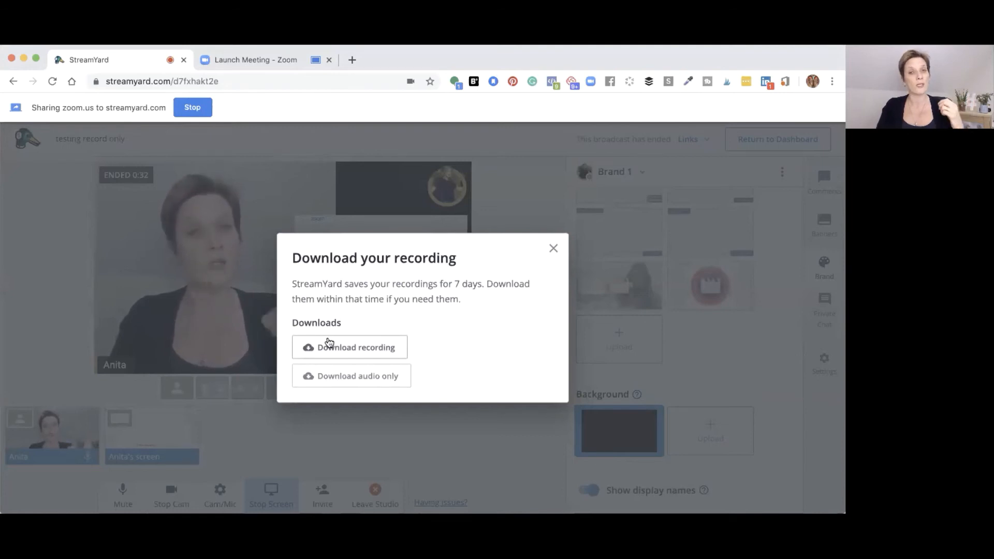
click(350, 347)
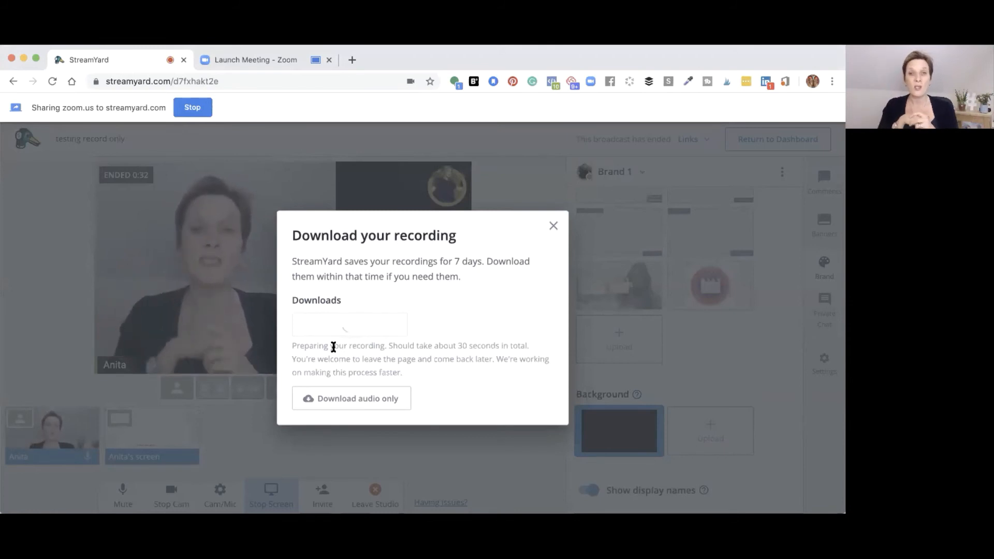
Save the MP4 recording 'testing record only' into the RAW FOOTAGE folder.
click(349, 347)
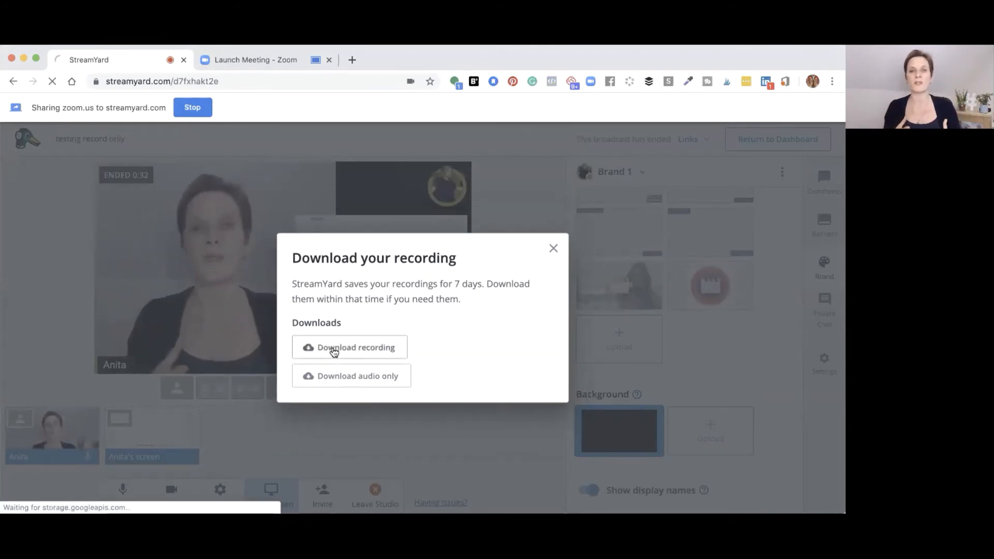
click(349, 348)
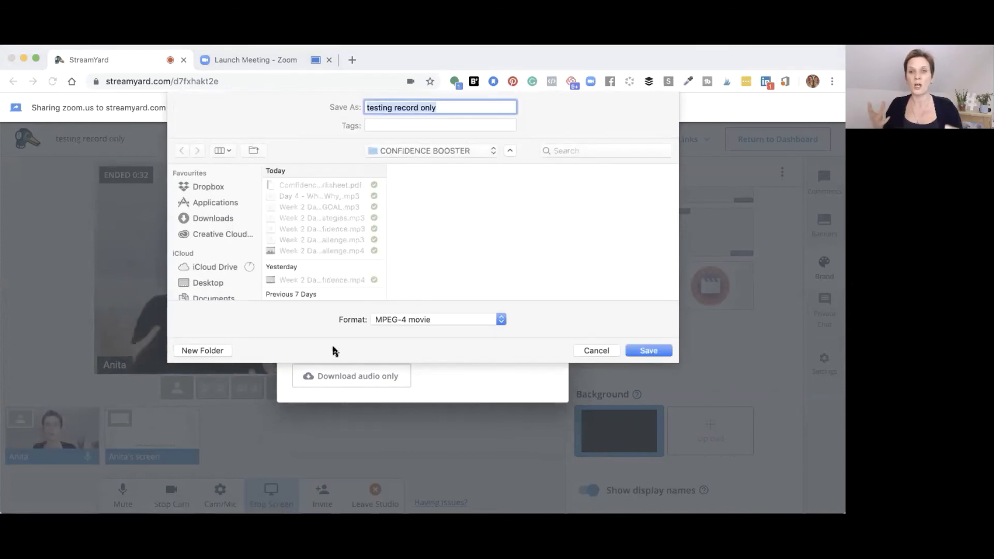
click(433, 151)
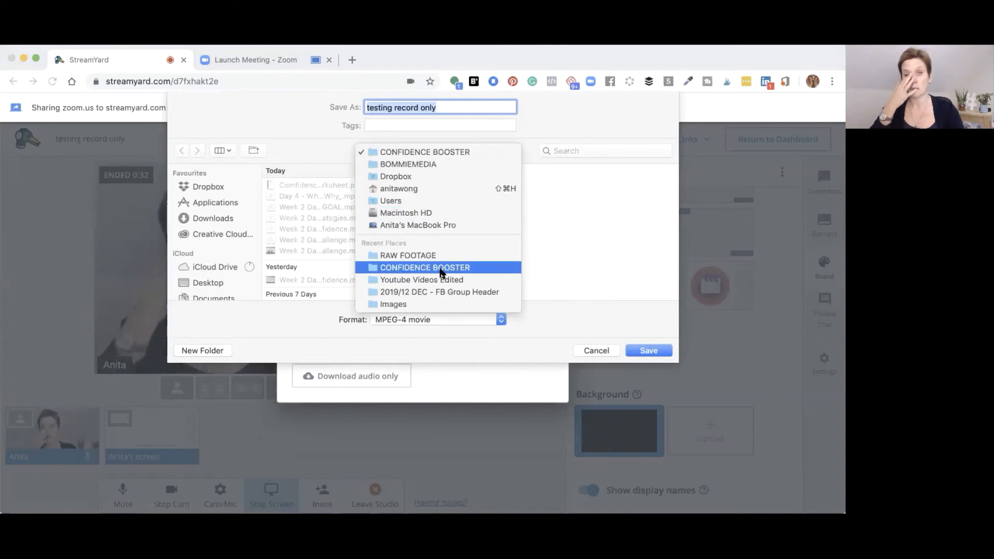
click(407, 254)
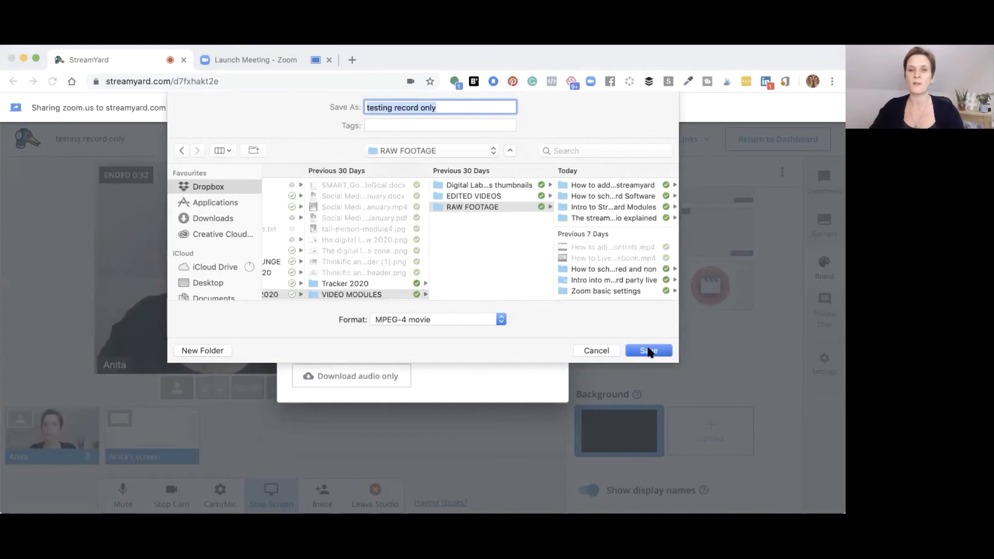
click(648, 350)
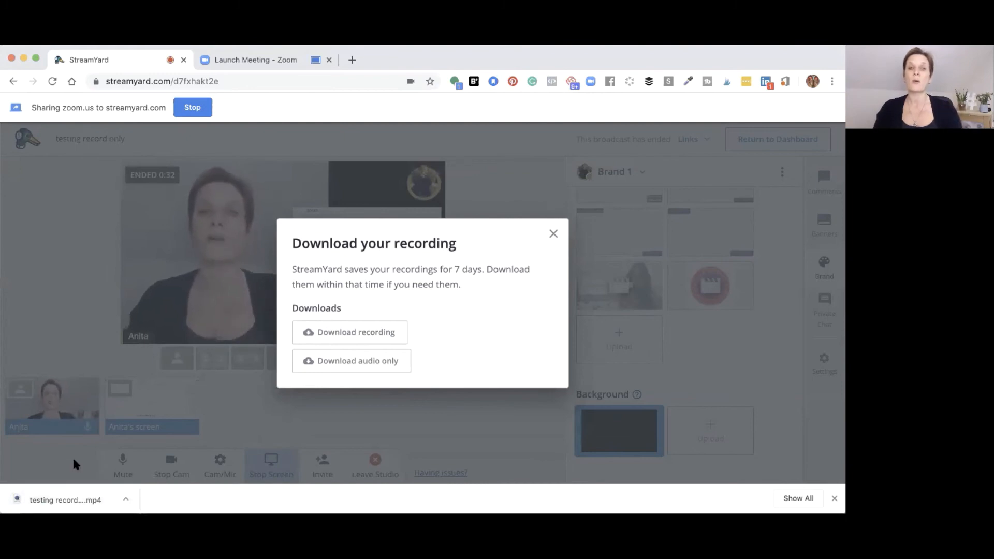
mouse_move(334, 370)
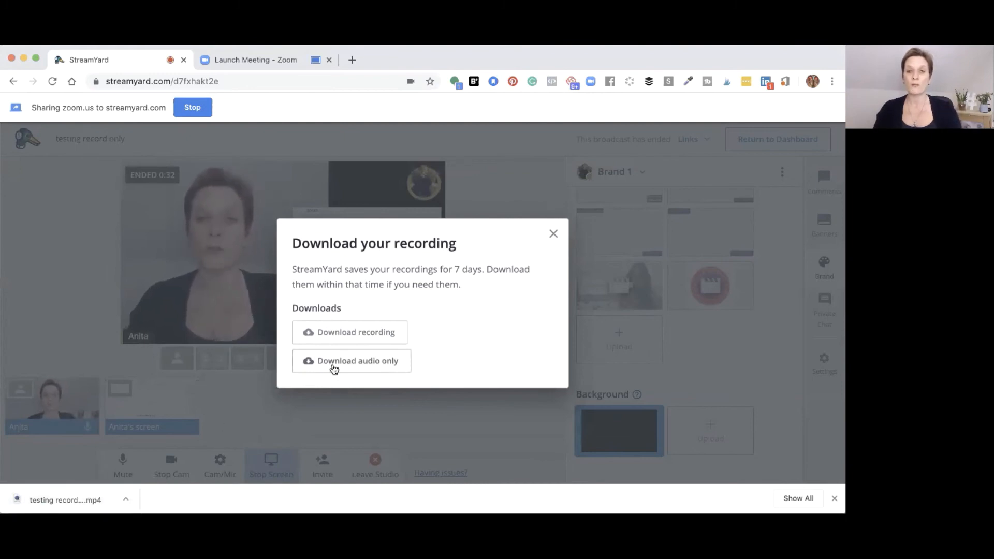
Save the audio-only MP3 copy alongside the MP4 in RAW FOOTAGE.
click(352, 360)
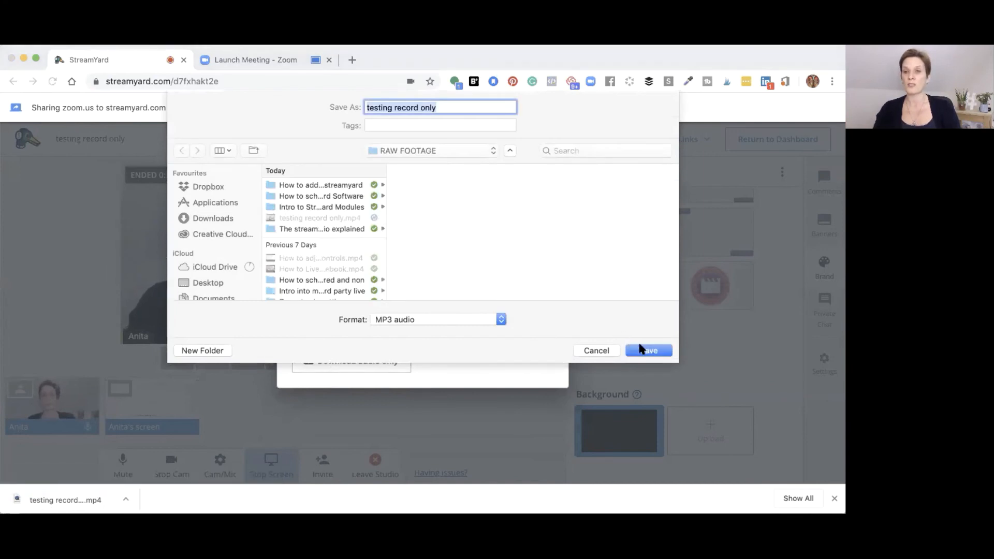
click(648, 350)
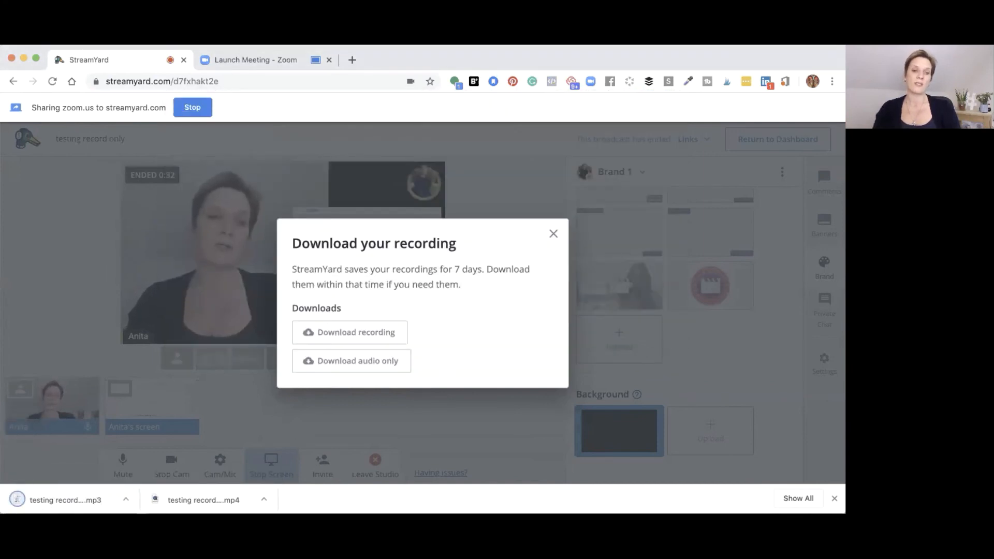